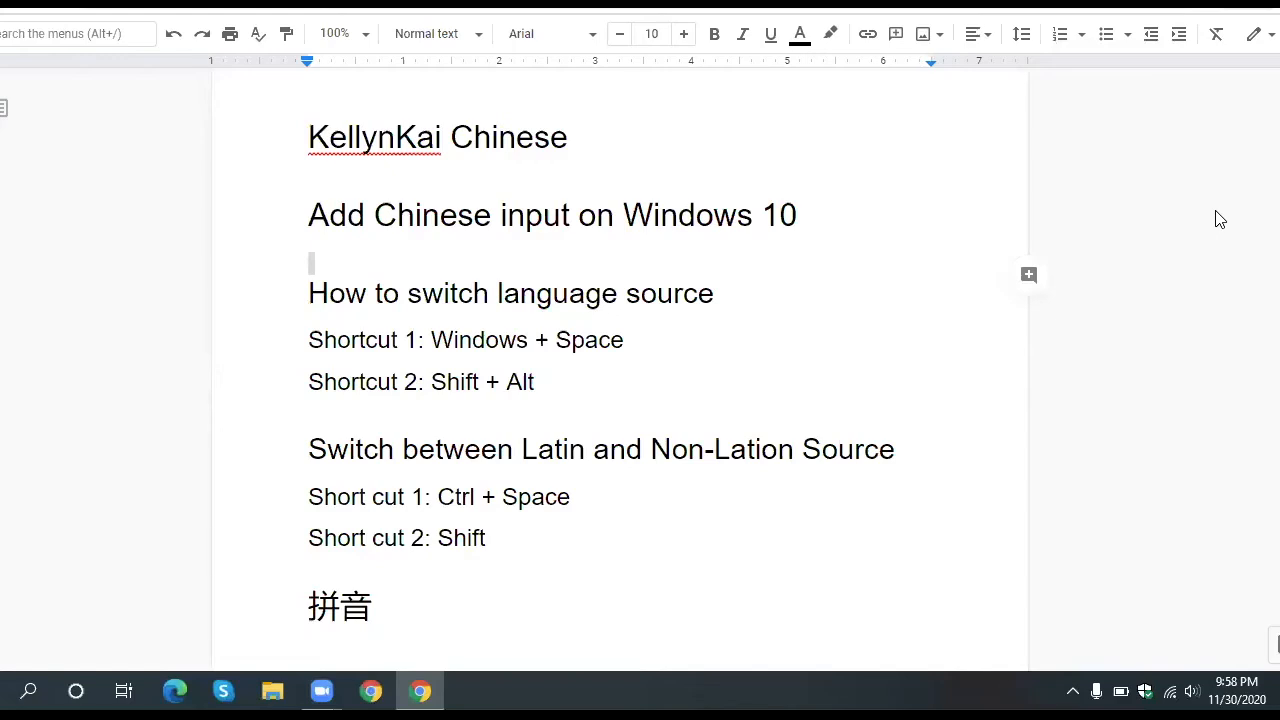
mouse_move(543, 349)
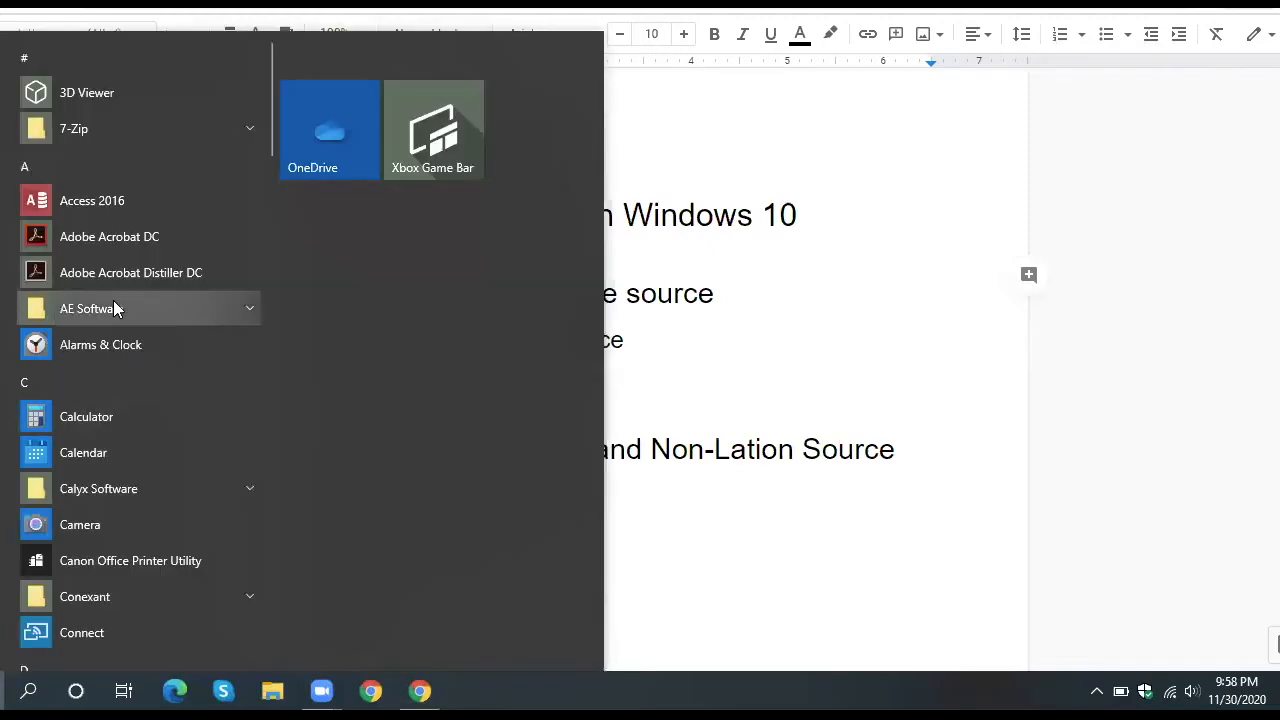
- Search the Start menu for 'language' and open Language settings
text(language)
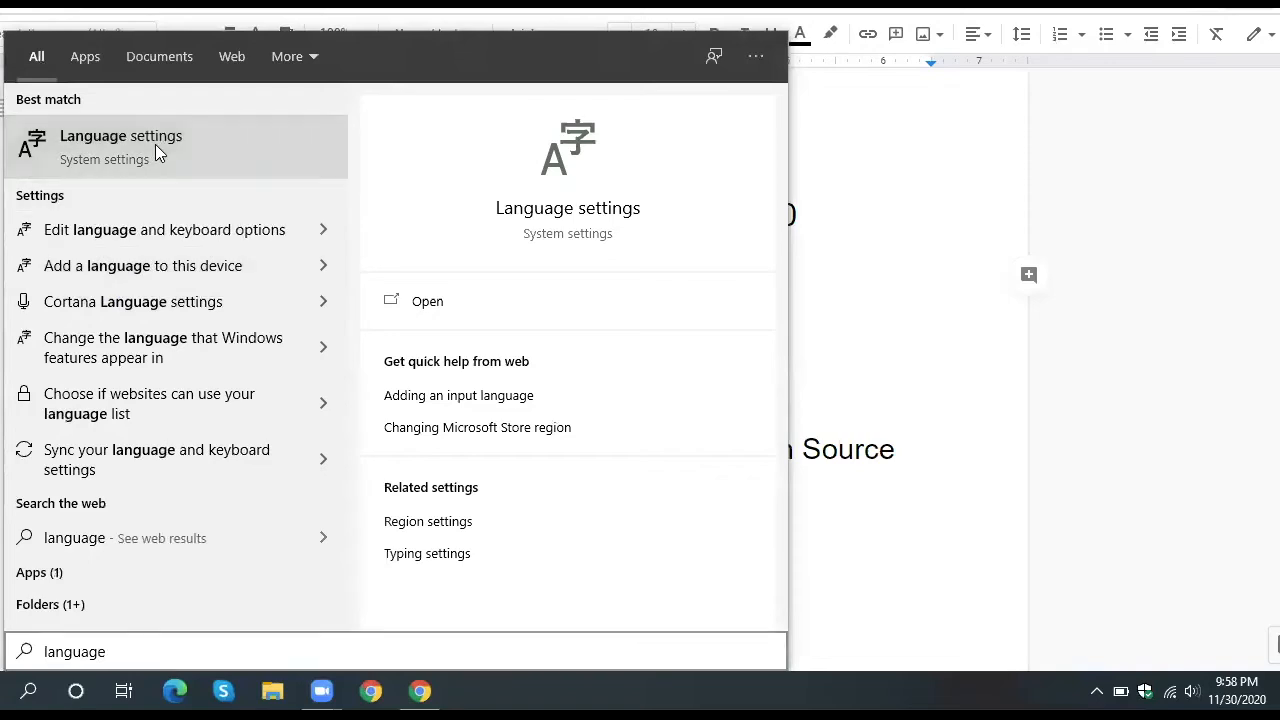
click(120, 135)
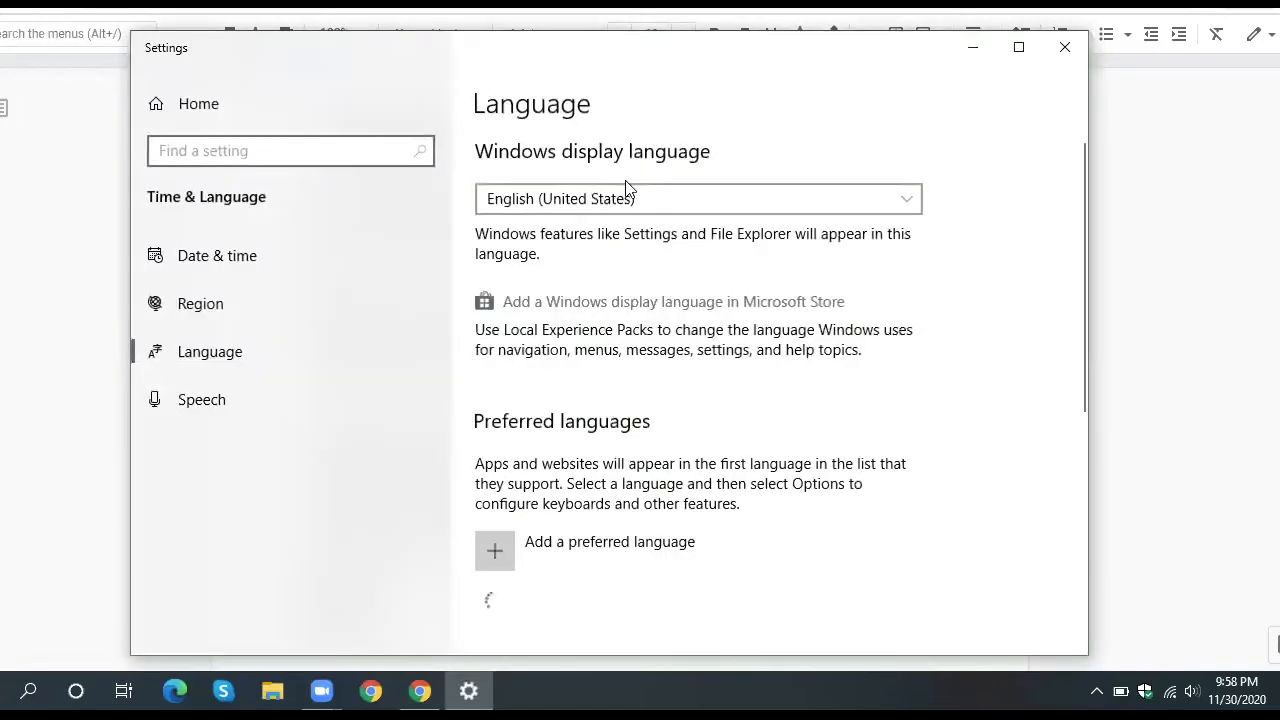
scroll(down, 3)
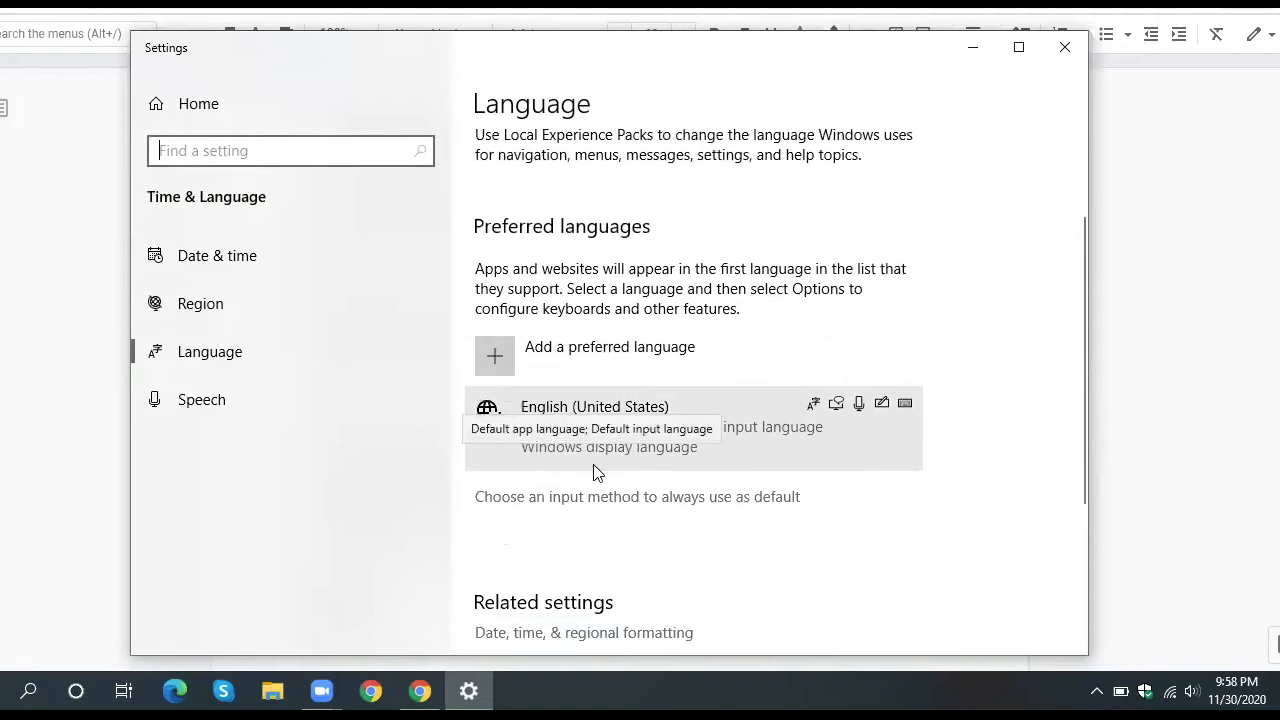
- Add a preferred language by searching 'chi' and picking Chinese (Simplified, China)
click(494, 356)
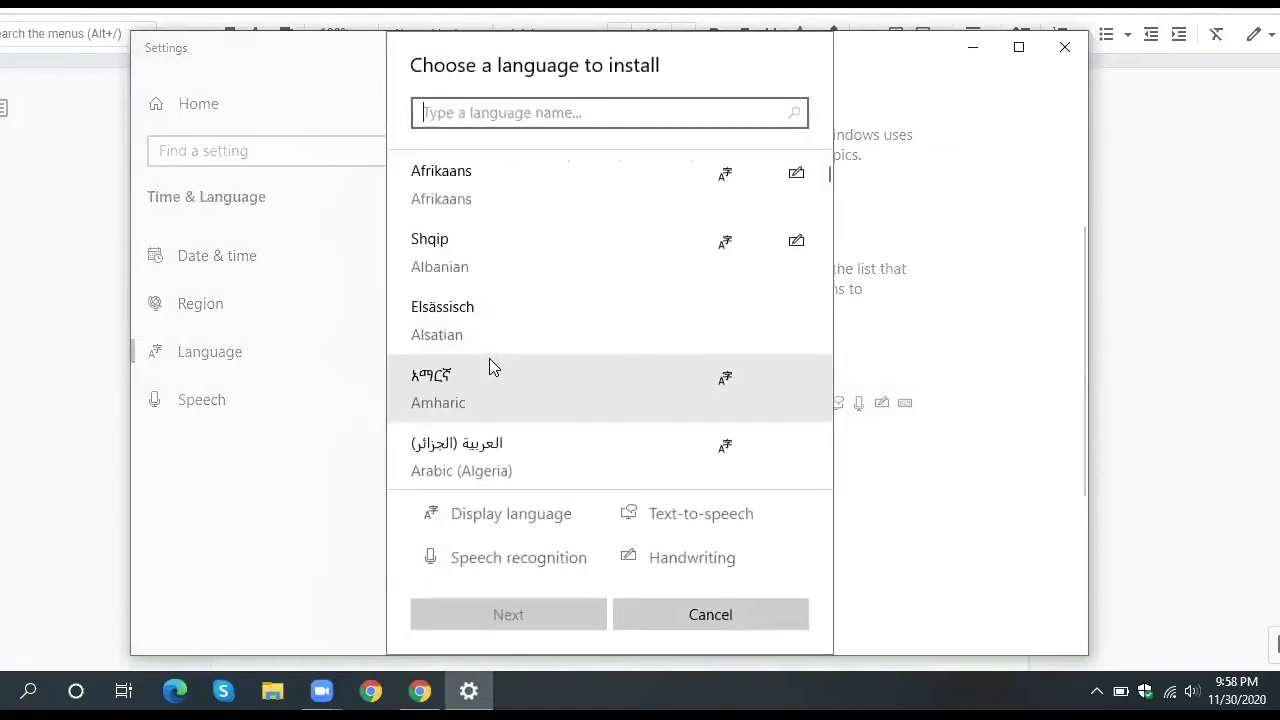
text(chinese)
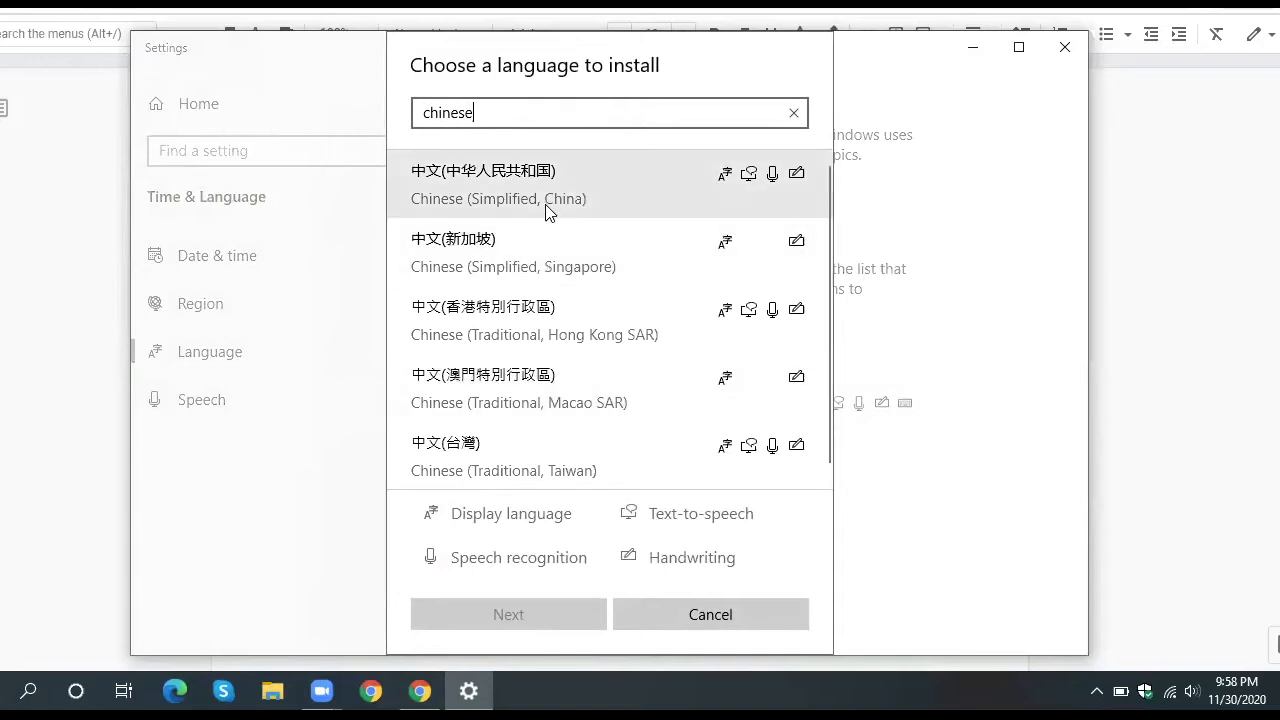
mouse_move(550, 240)
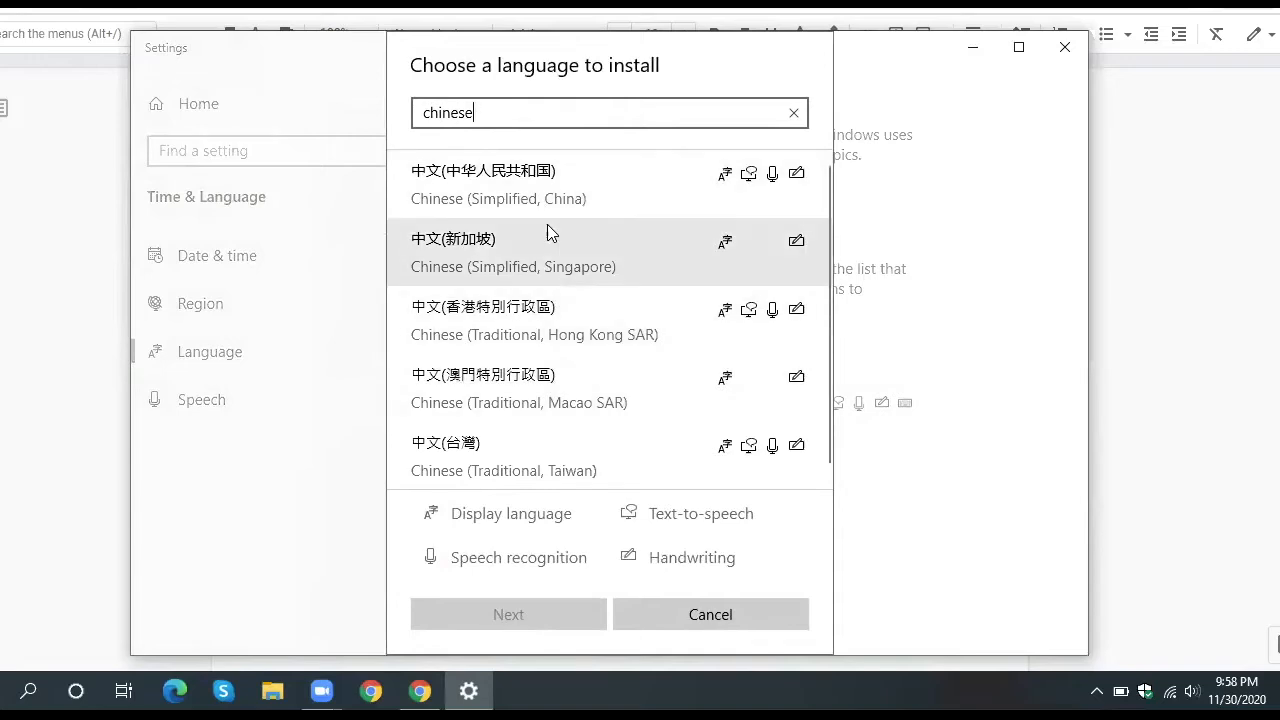
mouse_move(551, 199)
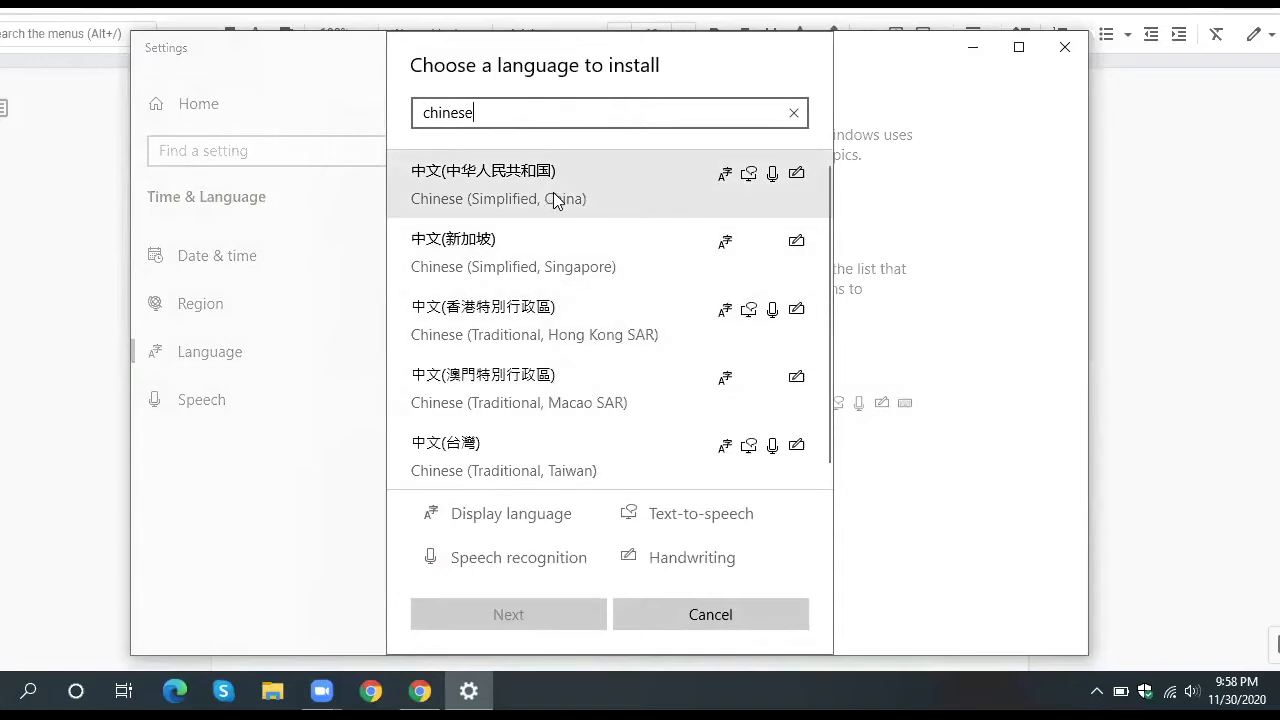
click(498, 184)
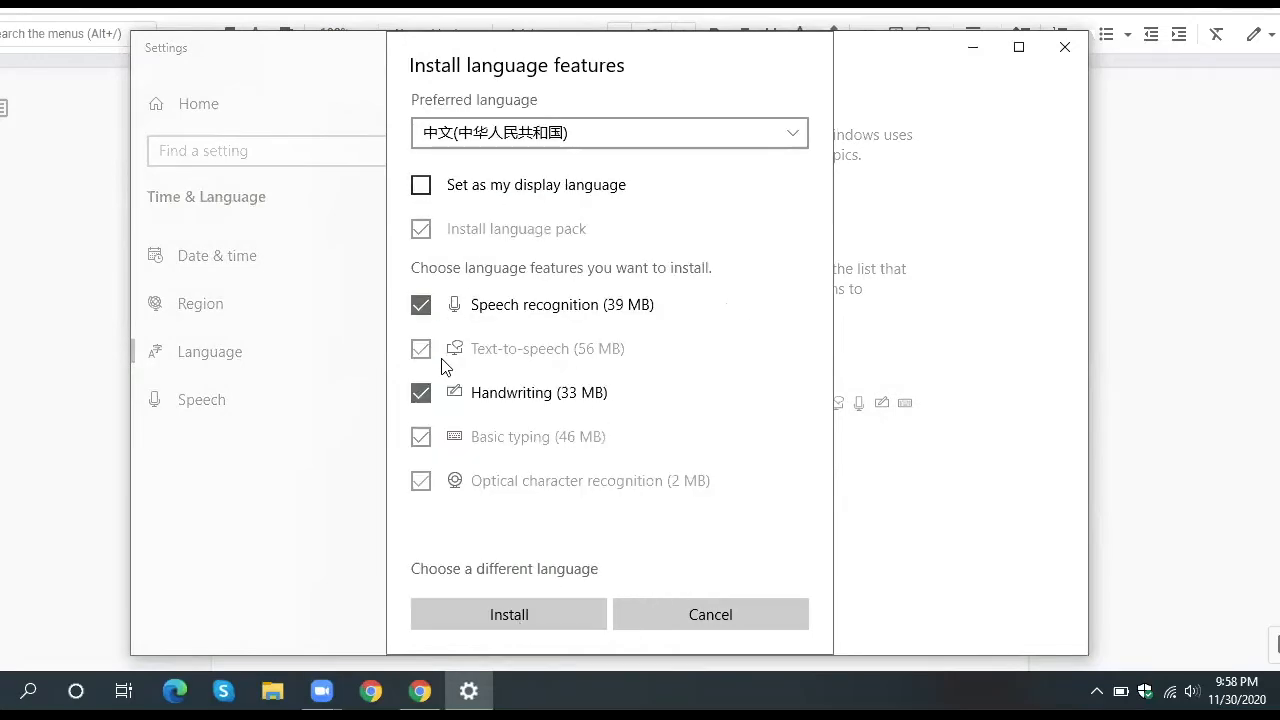
- Install Chinese (Simplified, China) without handwriting, speech recognition or text-to-speech
click(420, 392)
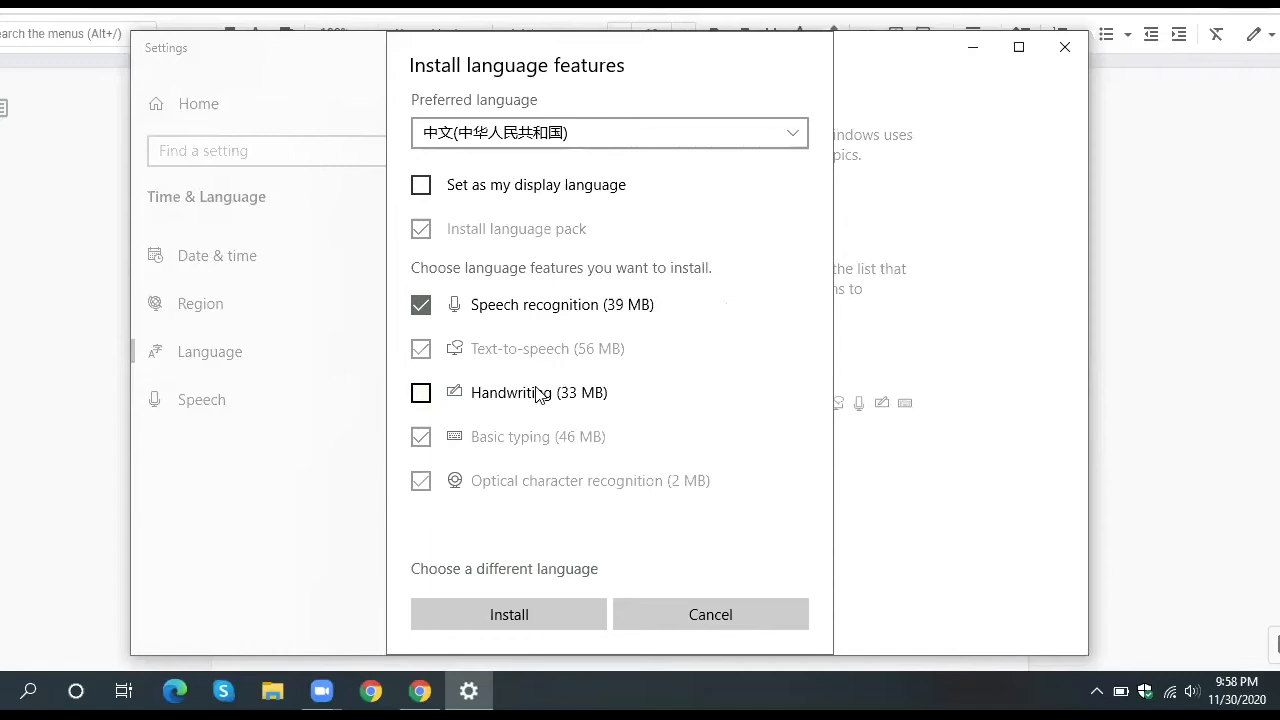
click(420, 305)
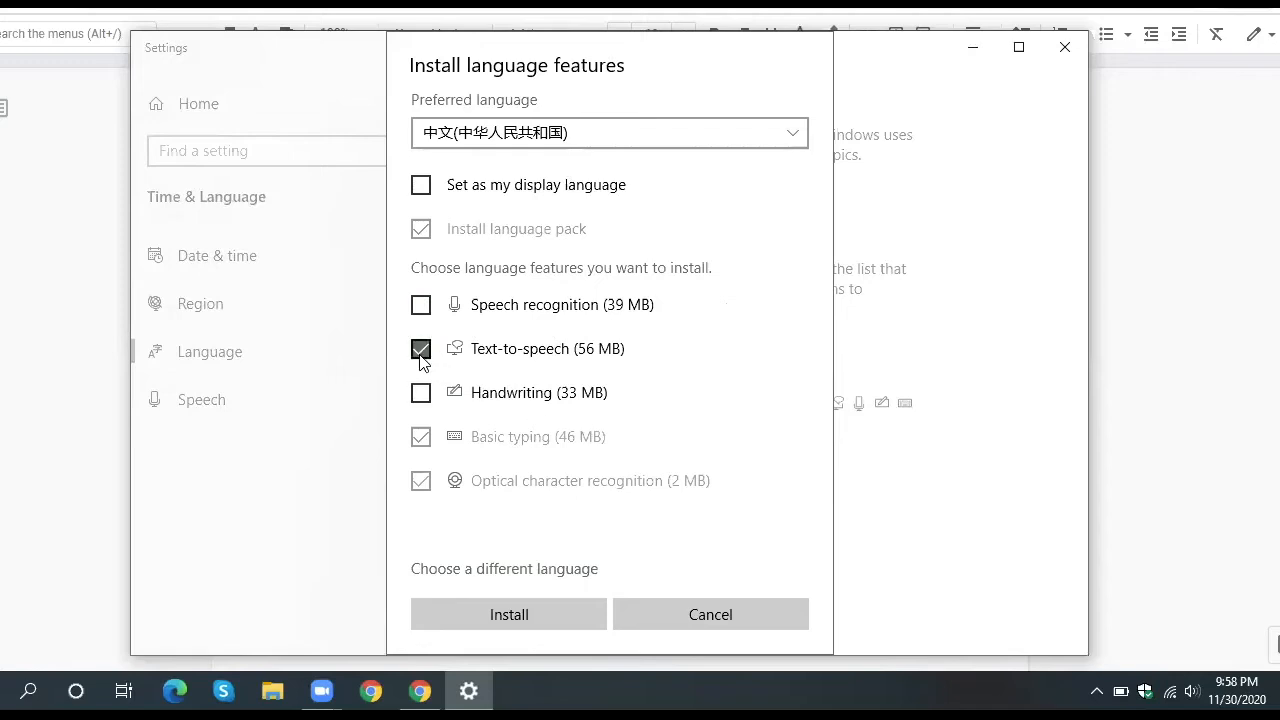
click(420, 348)
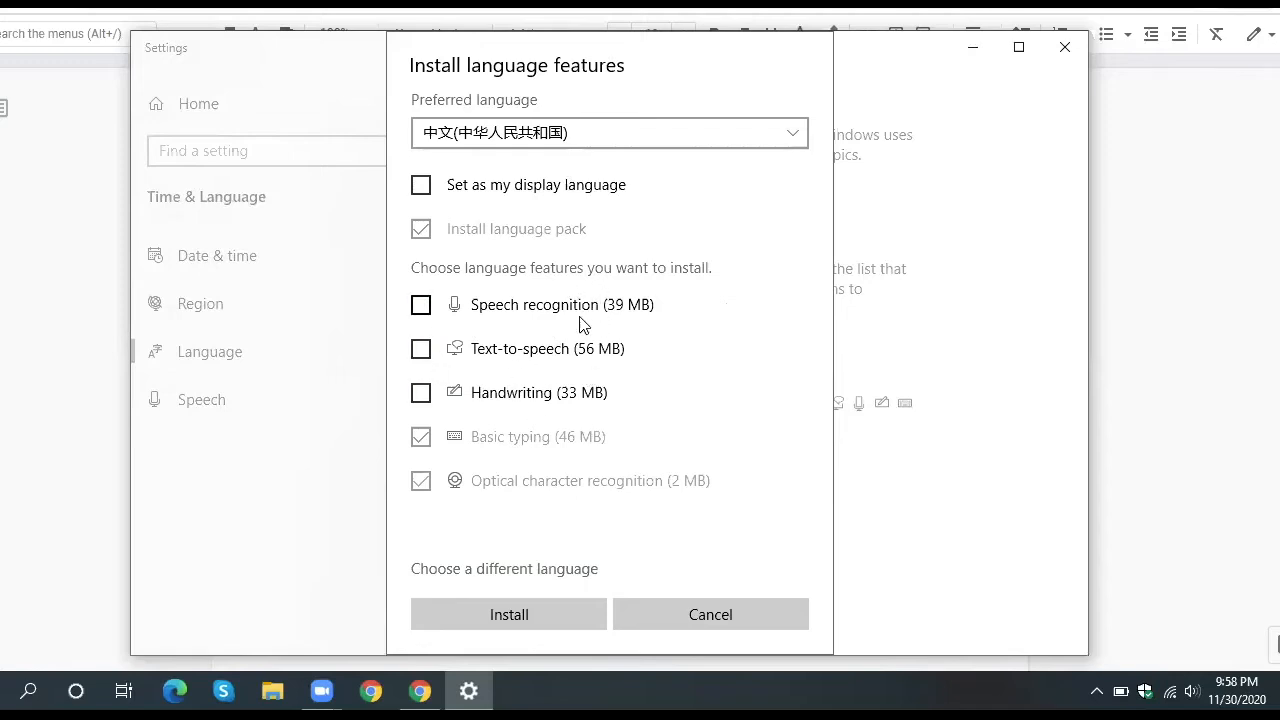
click(710, 614)
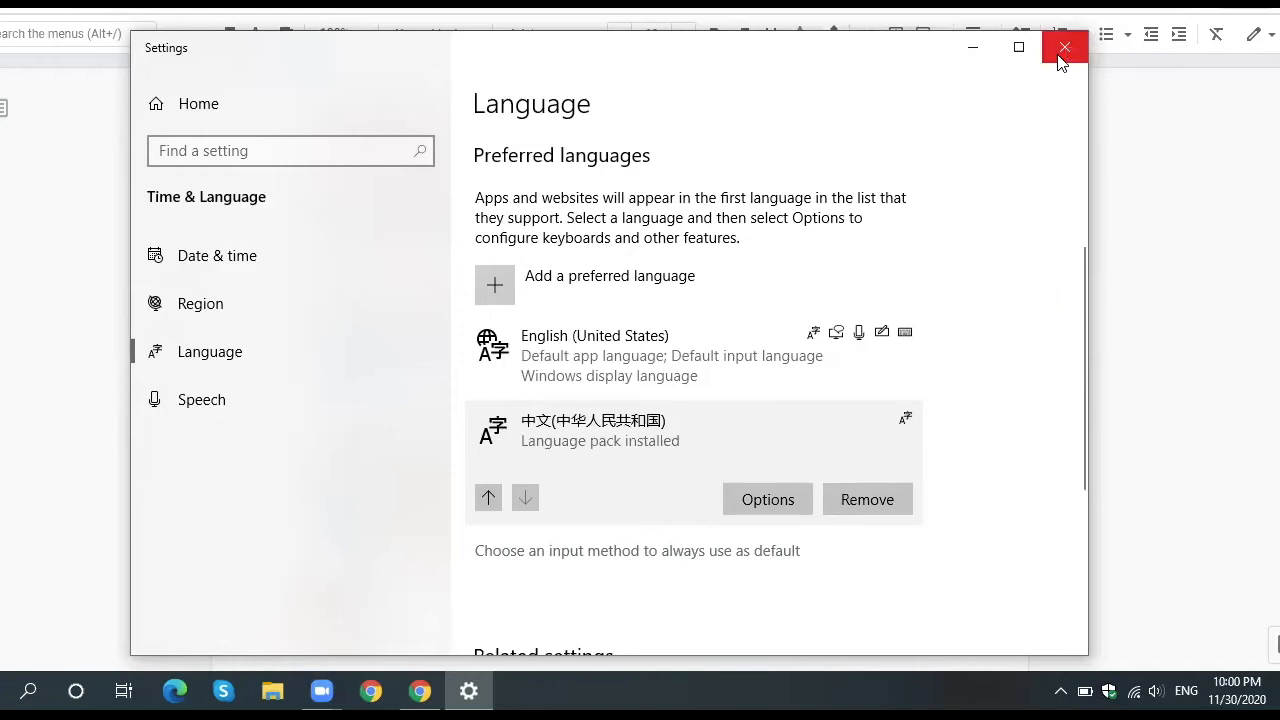
- Close Settings after the Chinese language pack shows as installed
click(1063, 47)
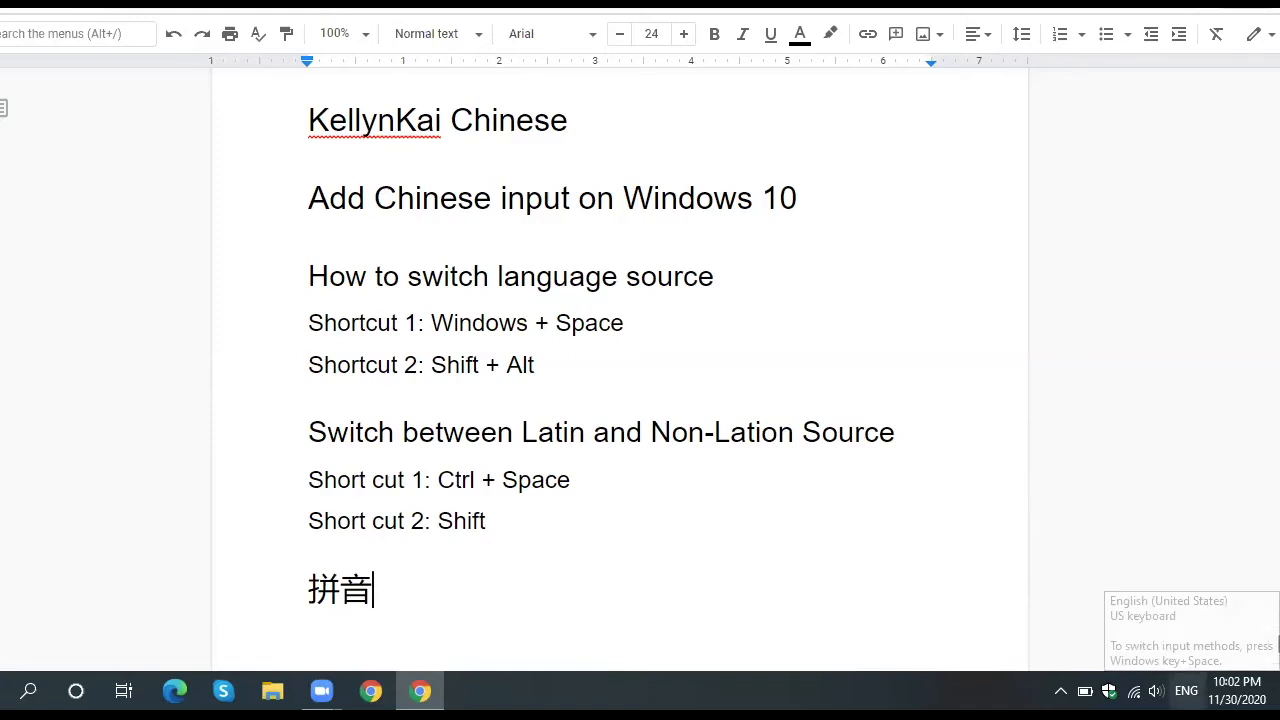
- Switch the taskbar input indicator from ENG to Chinese Microsoft Pinyin, then type 'fp'
click(1186, 690)
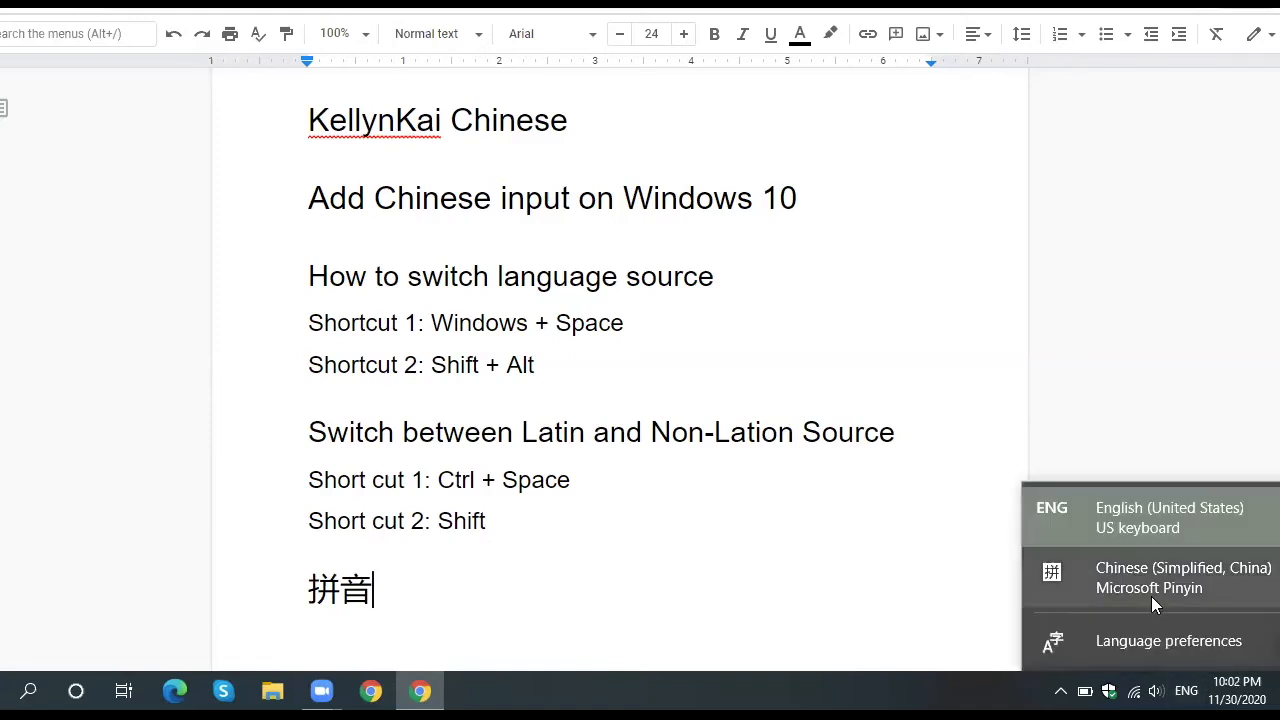
click(1183, 577)
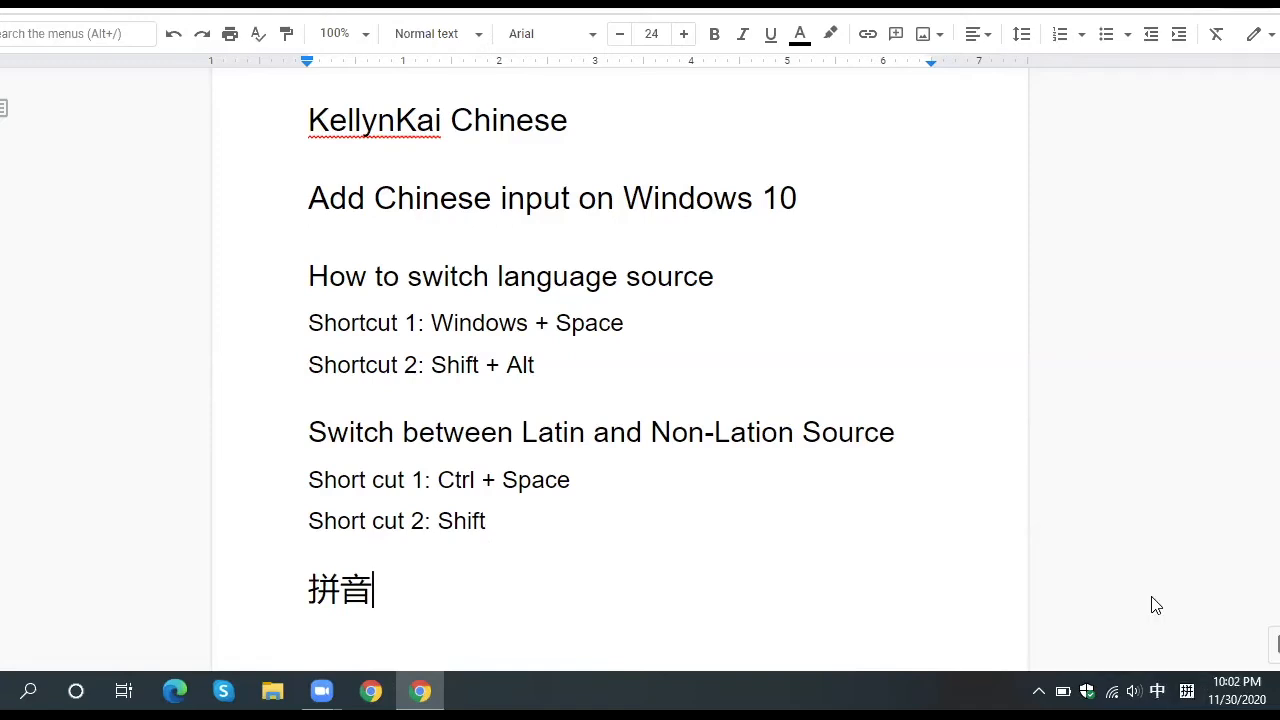
text(fp)
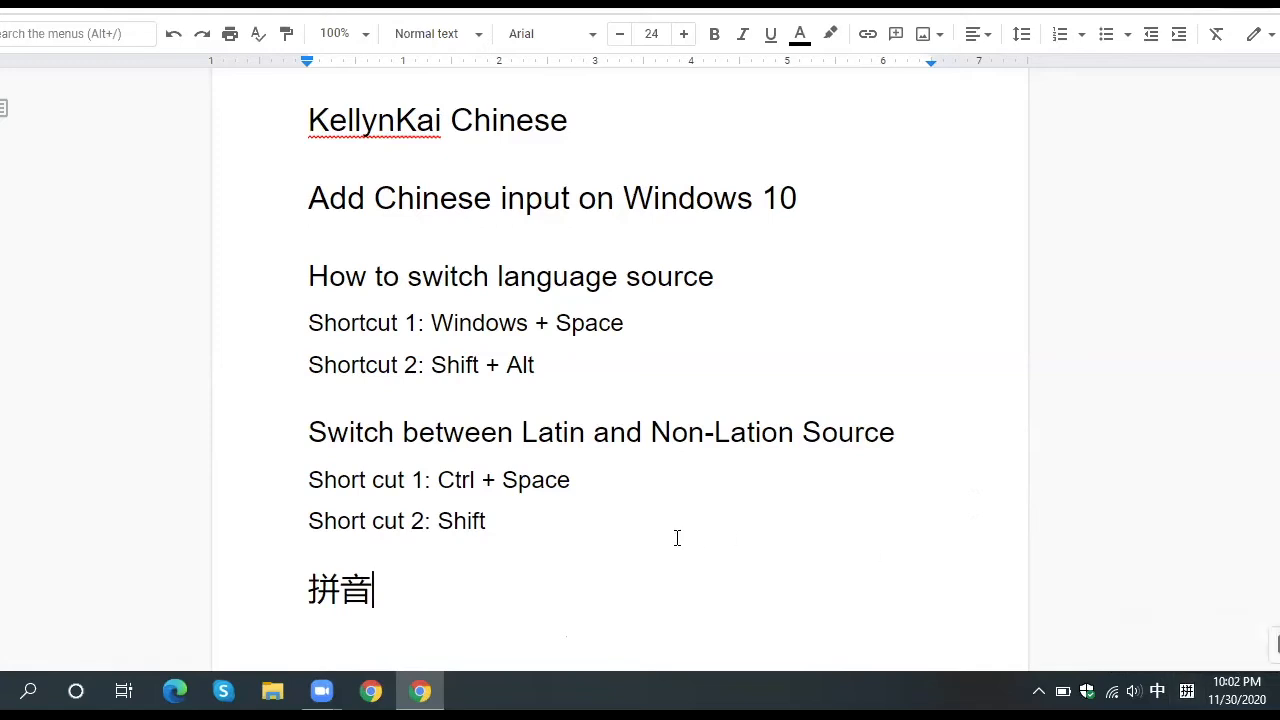
- Type pin'yin and insert candidate 拼音 into the document
text(pin'yin)
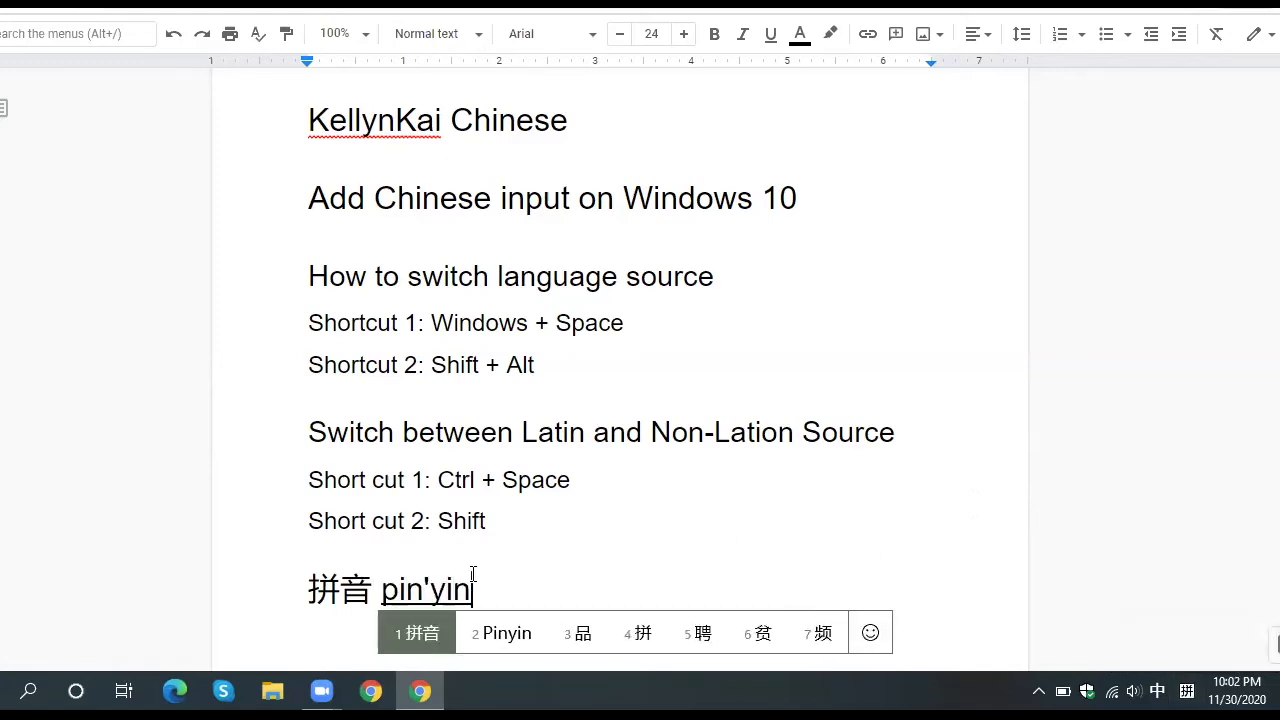
click(416, 633)
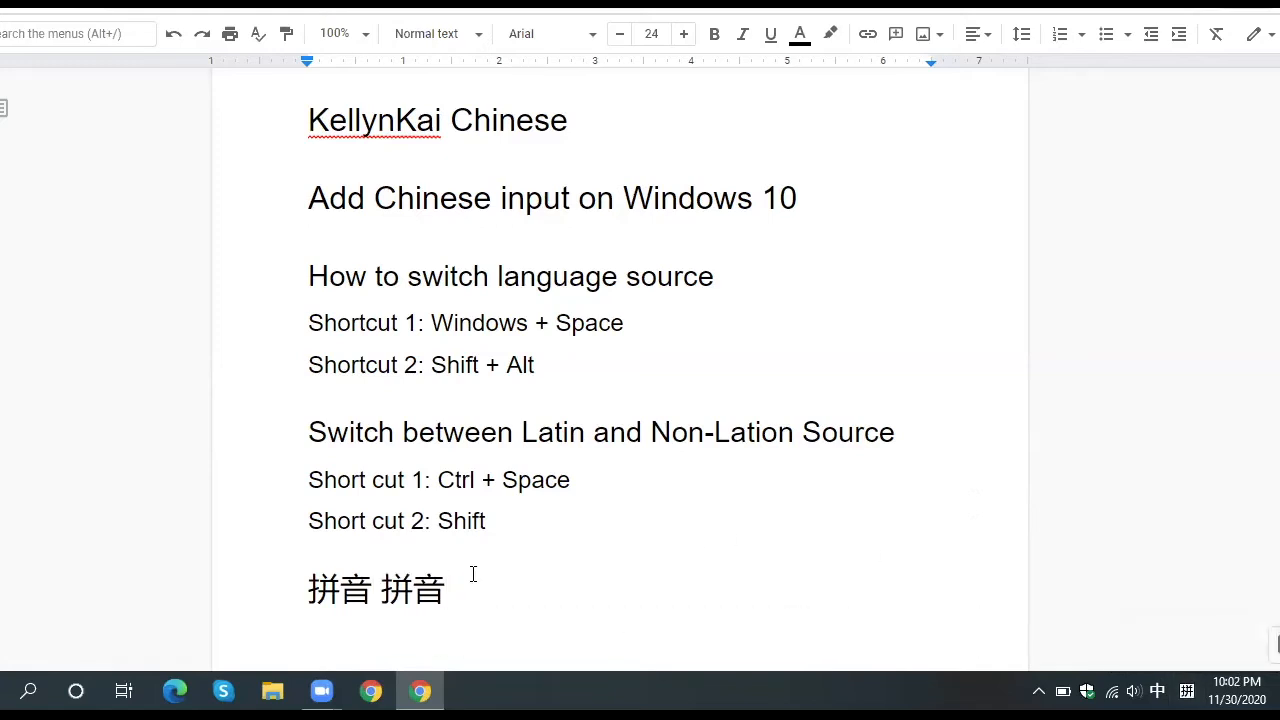
mouse_move(1130, 574)
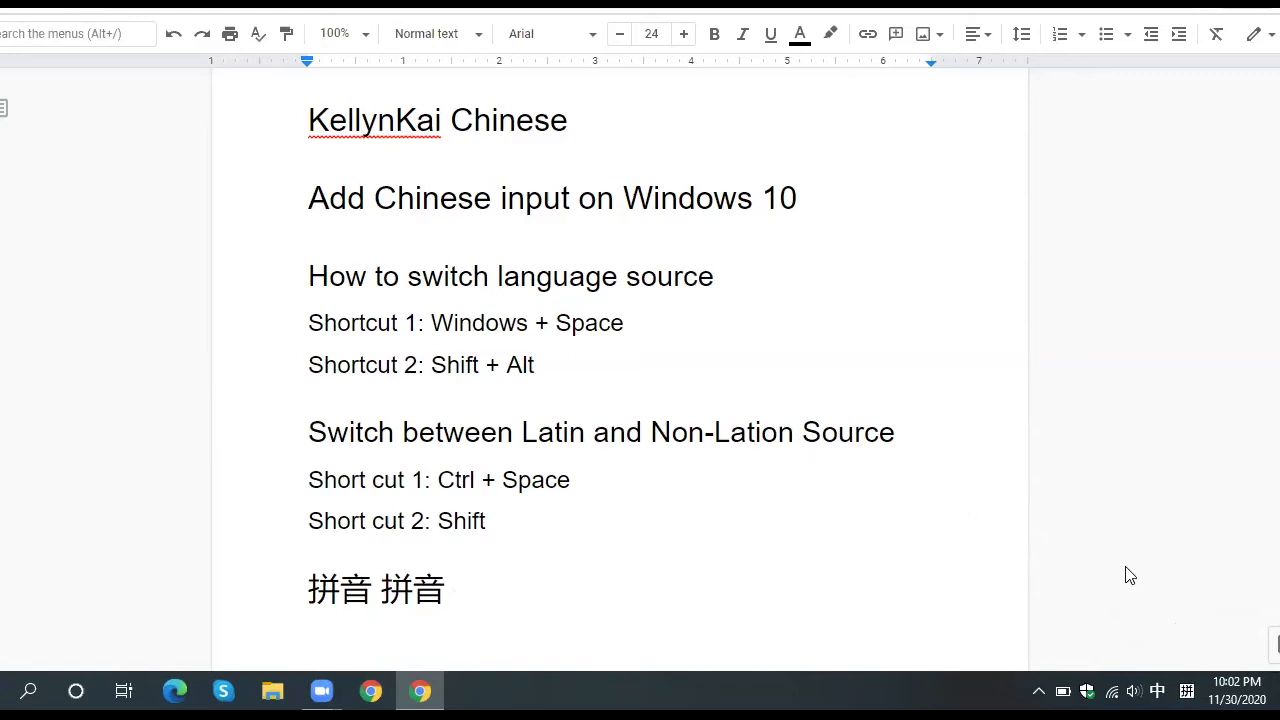
mouse_move(540, 323)
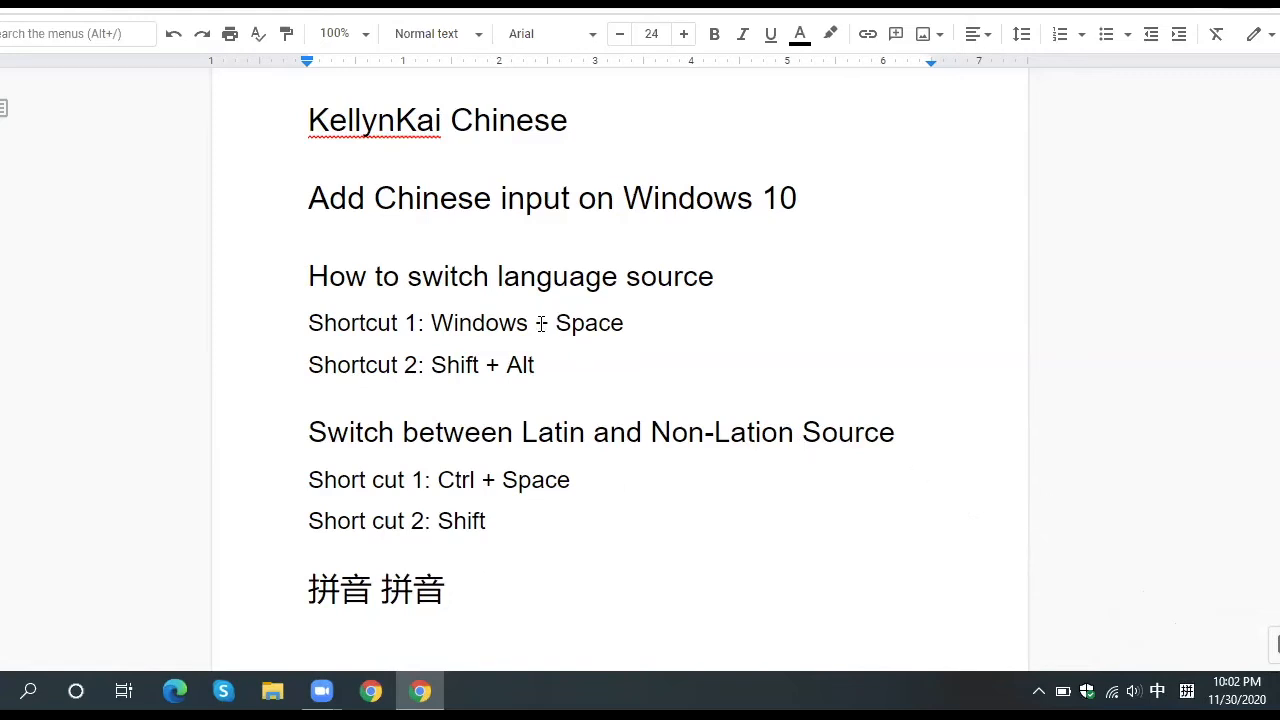
double_click(478, 322)
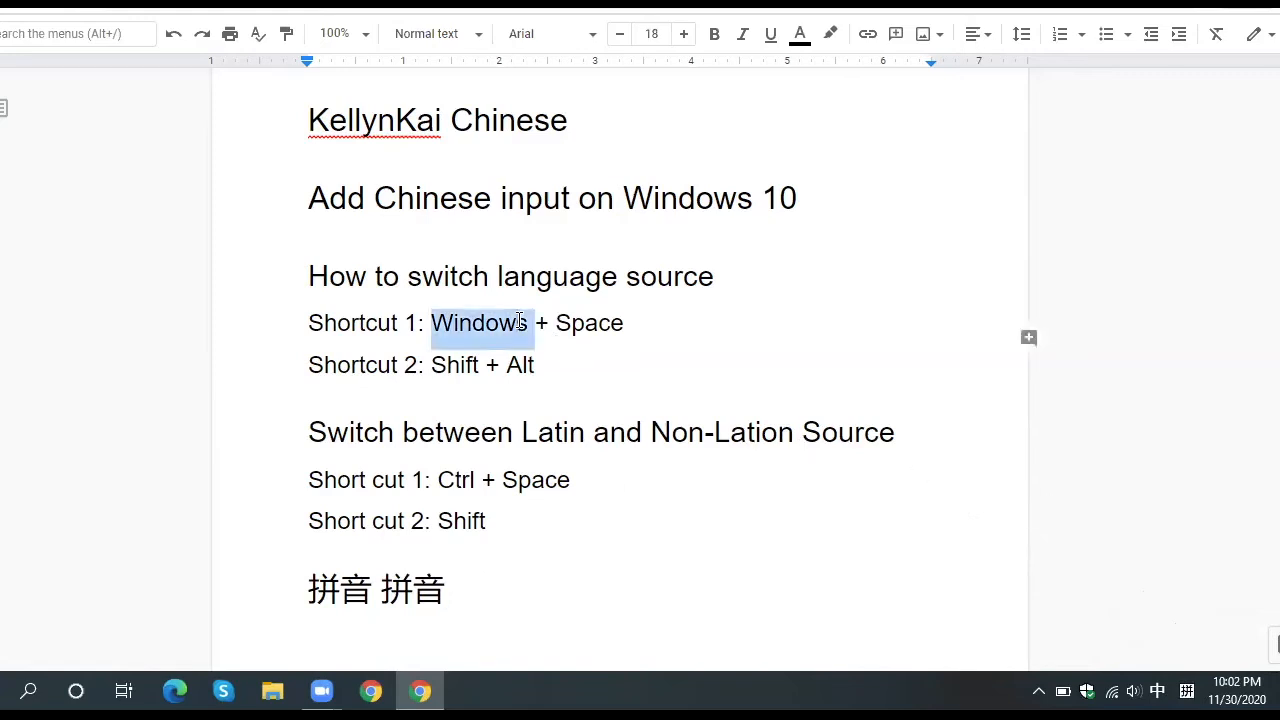
triple_click(465, 322)
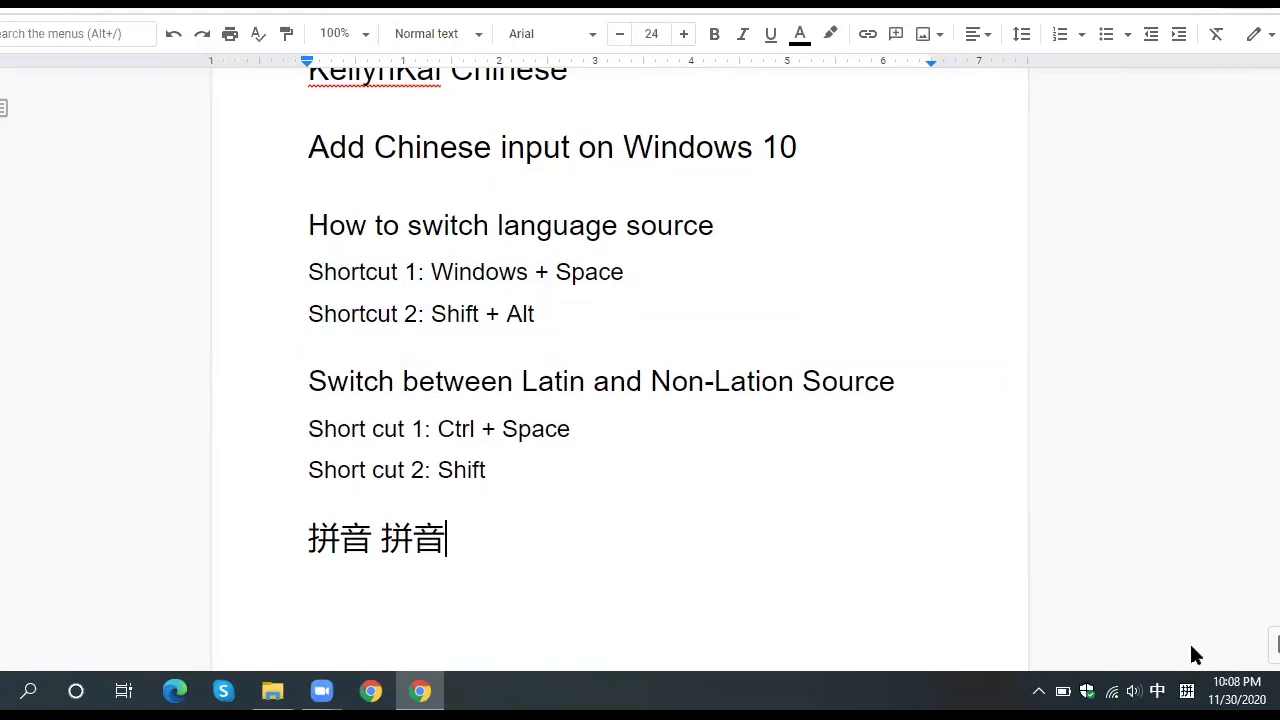
- Type 'pin', then in English mode type Latin letters 'ikkhi' after 拼音
text(pin)
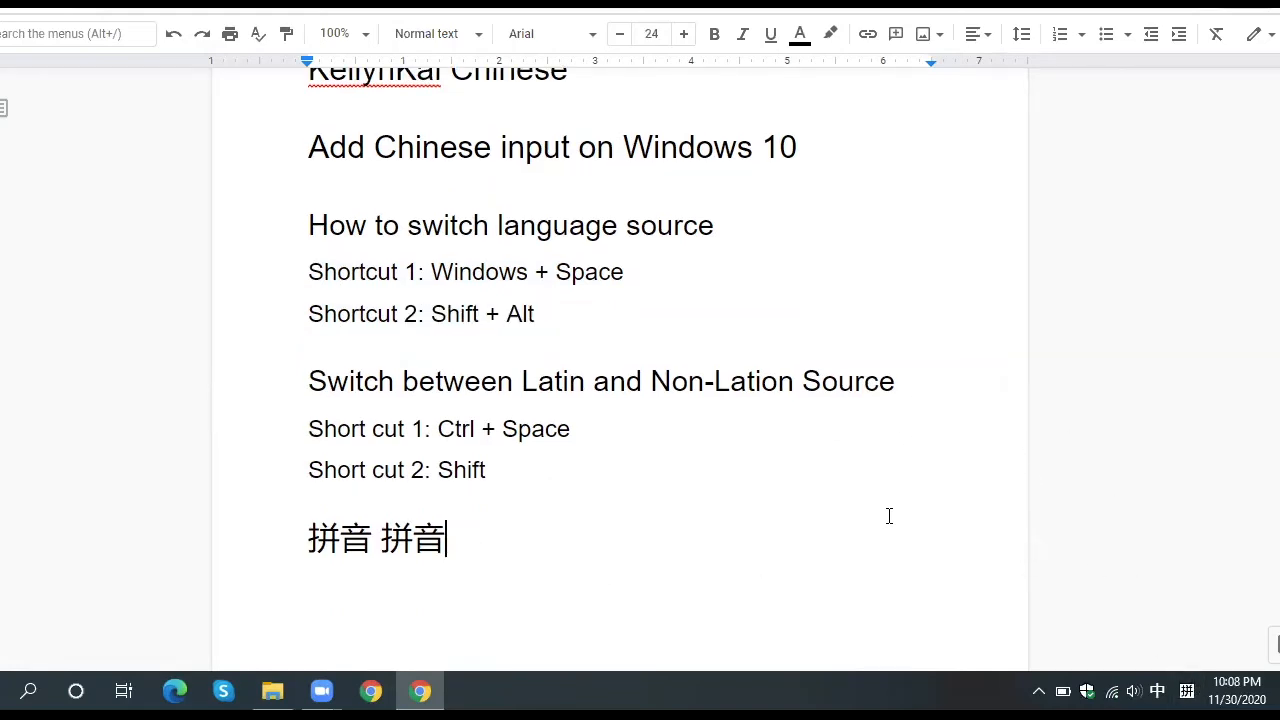
mouse_move(670, 488)
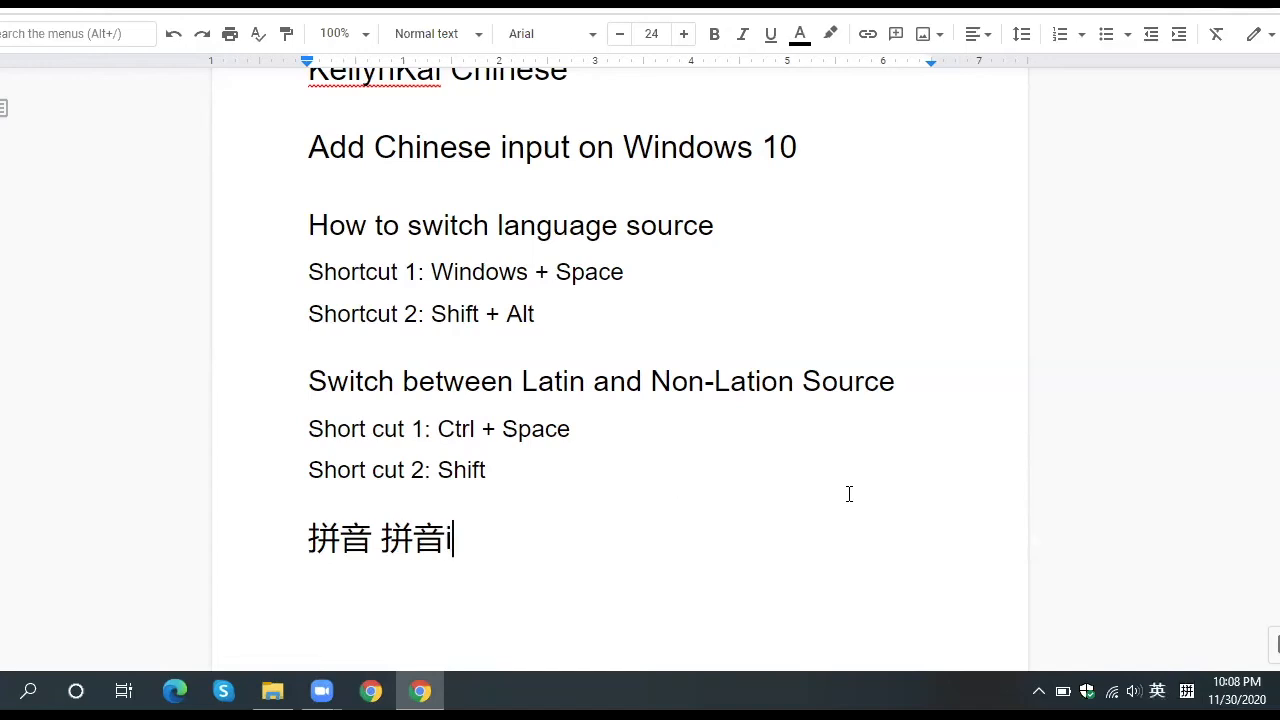
text(ikkhi)
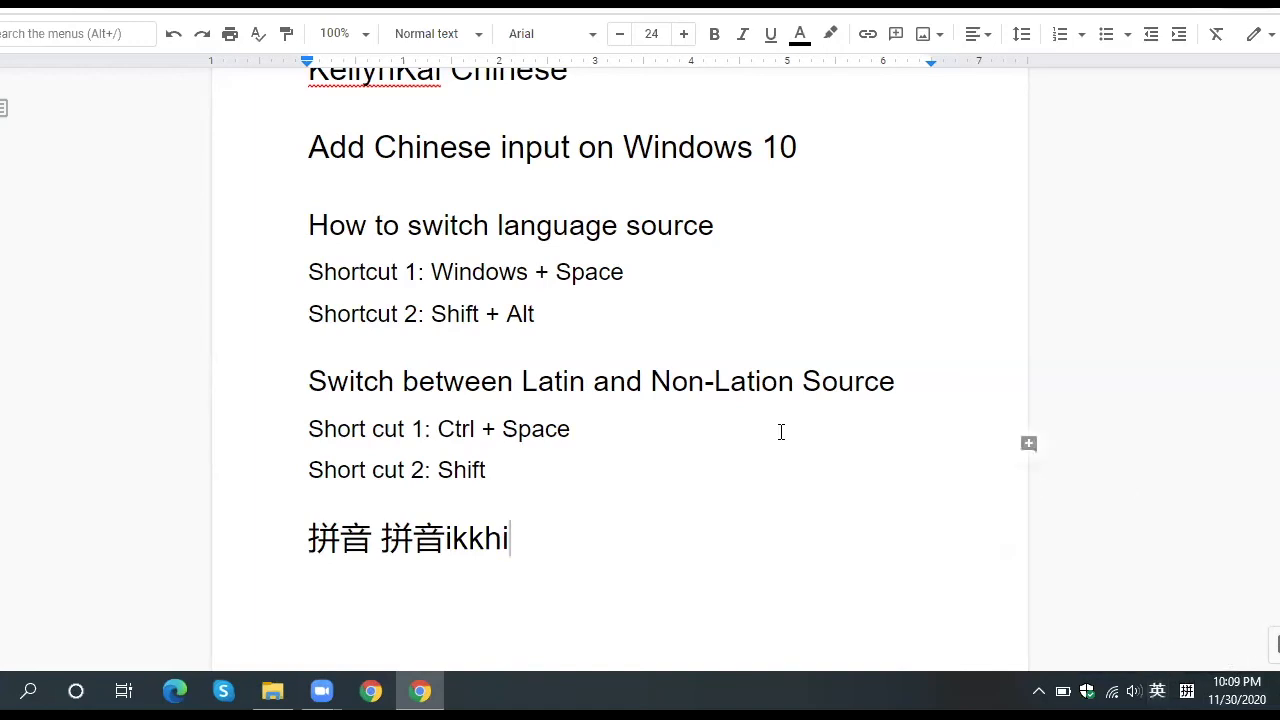
- Type 'ih' after 拼音 and click in the document to clear the selection
text(ih)
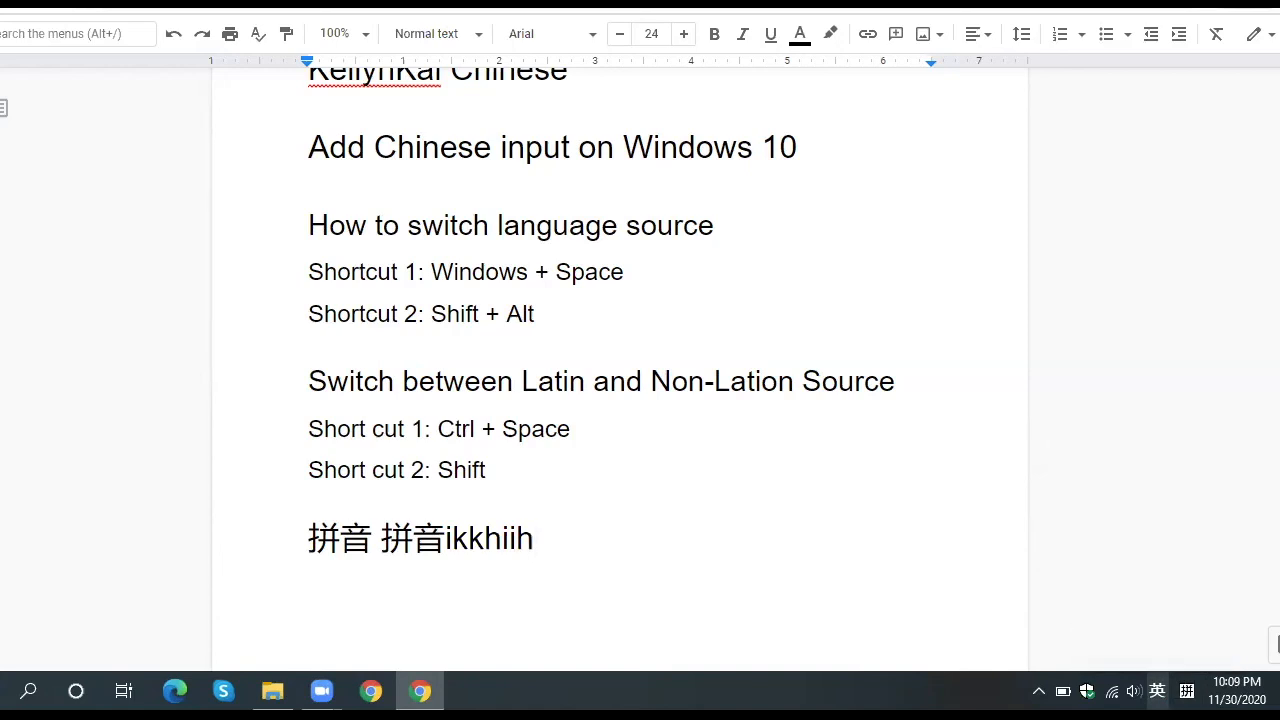
mouse_move(755, 548)
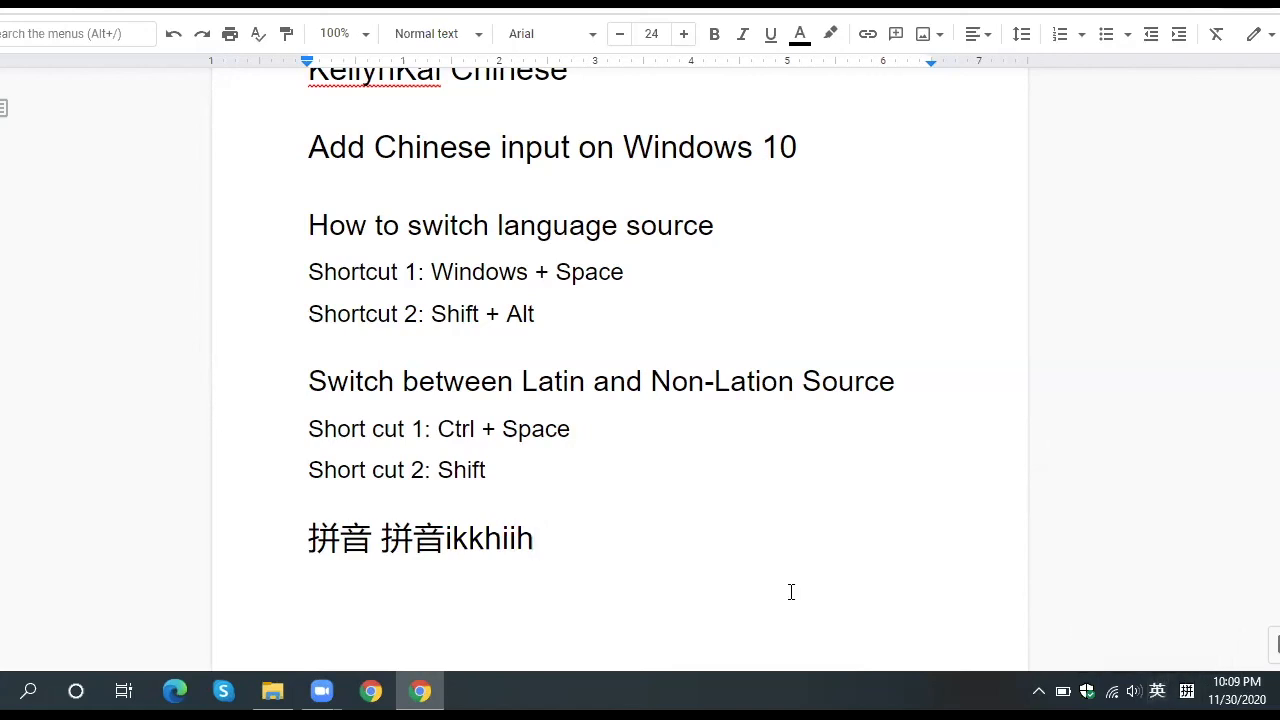
mouse_move(625, 493)
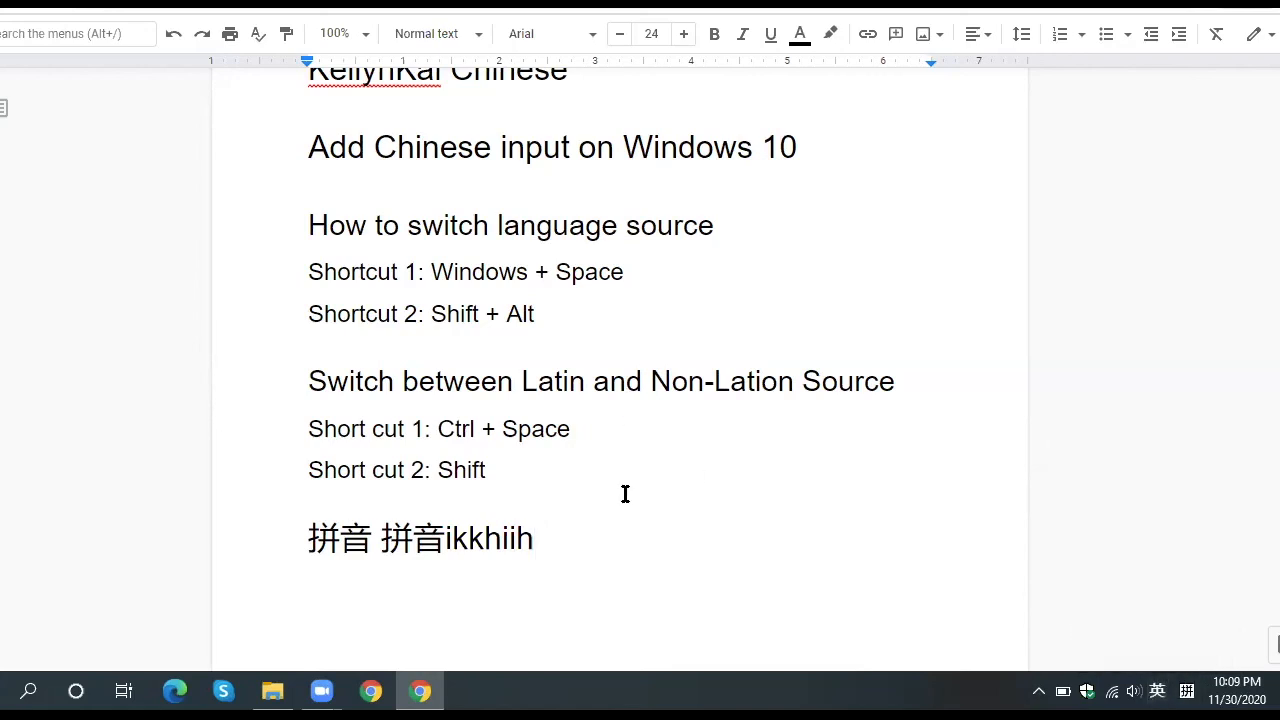
mouse_move(430, 464)
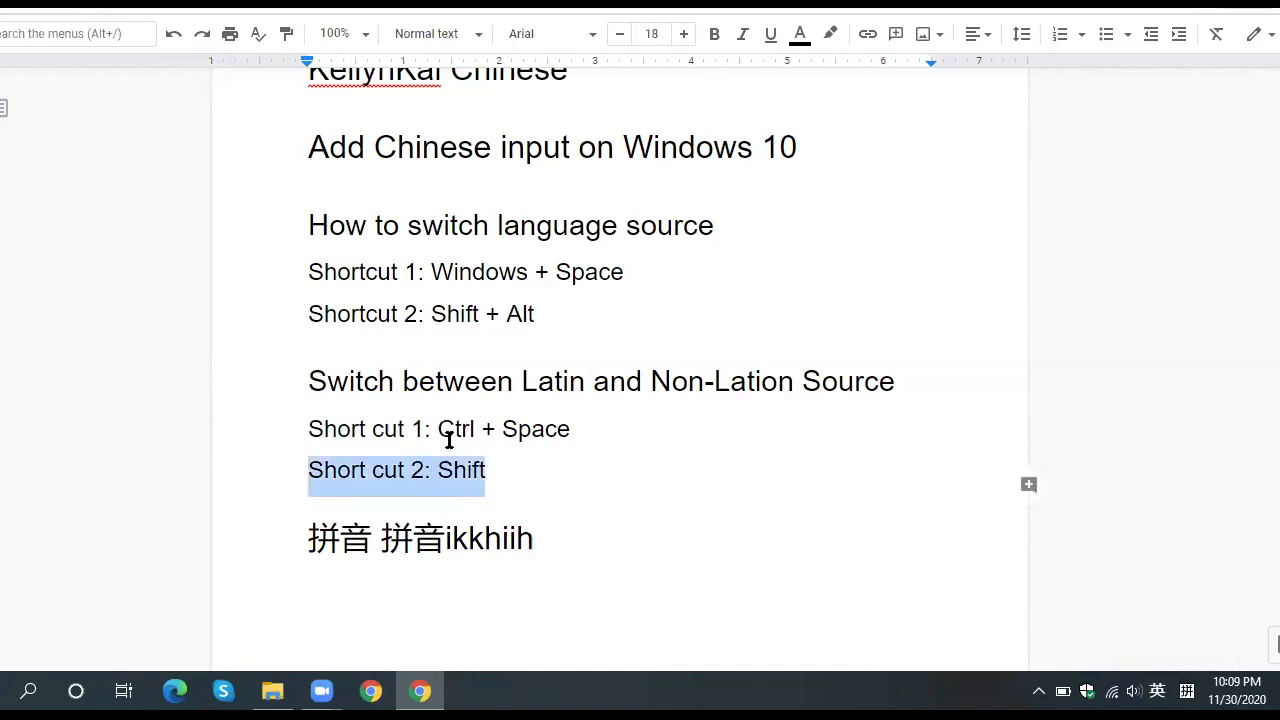
click(448, 428)
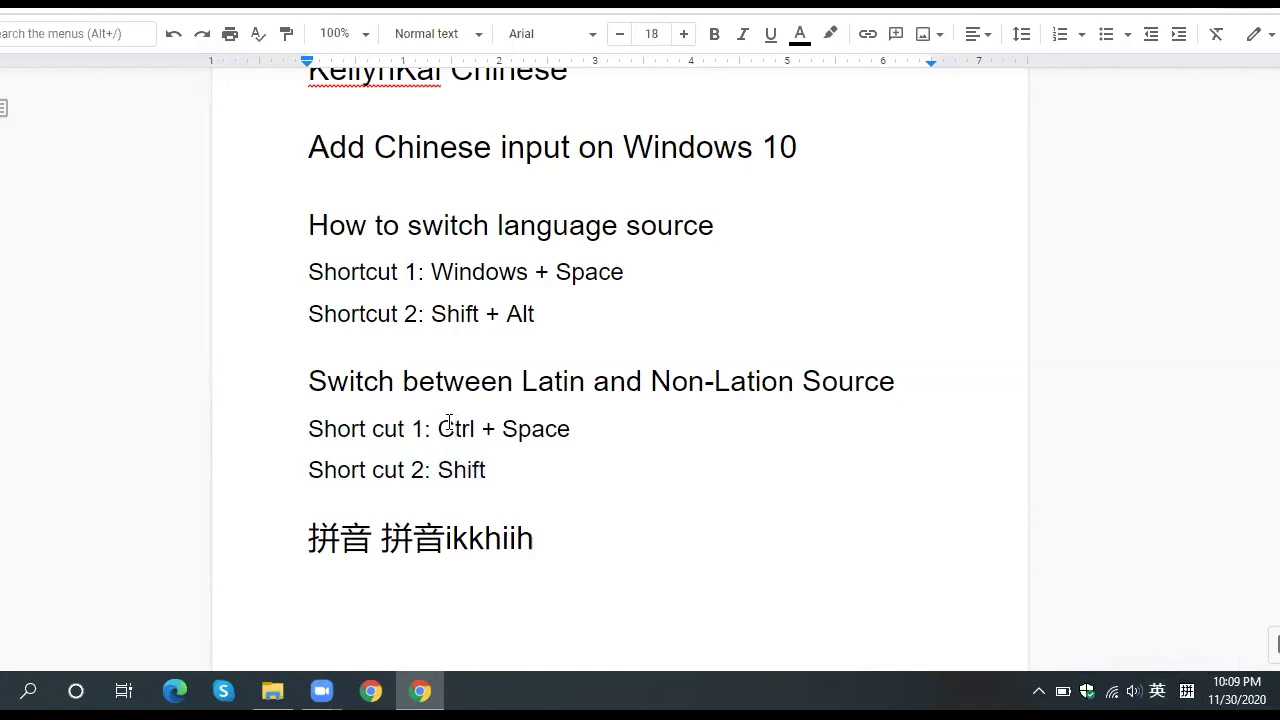